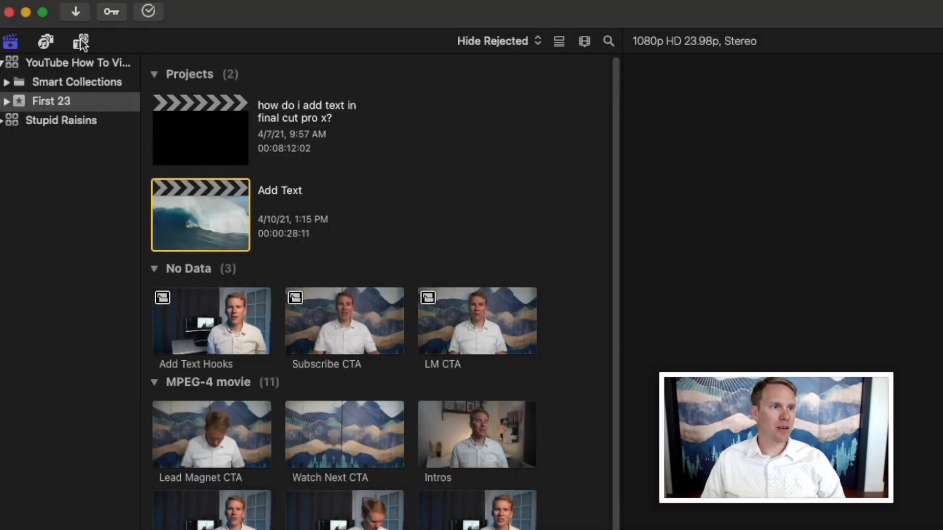
mouse_move(80, 41)
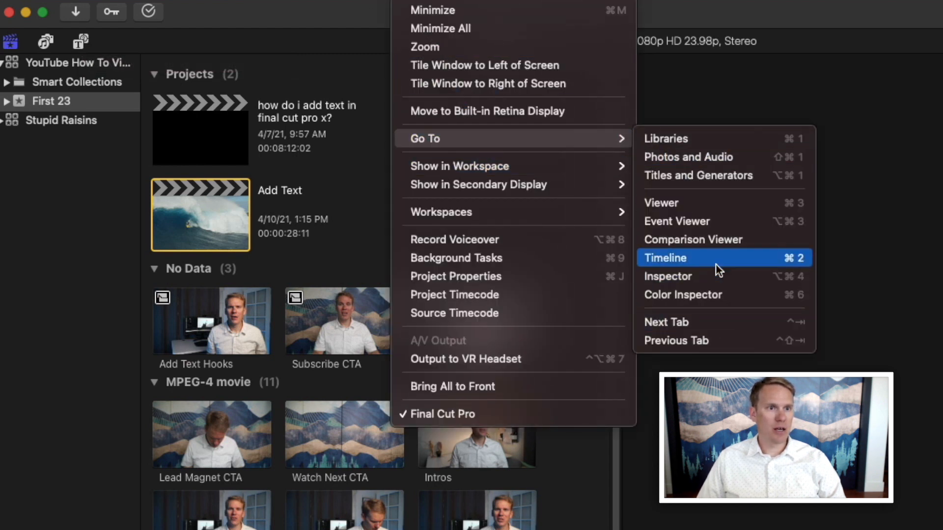
mouse_move(715, 175)
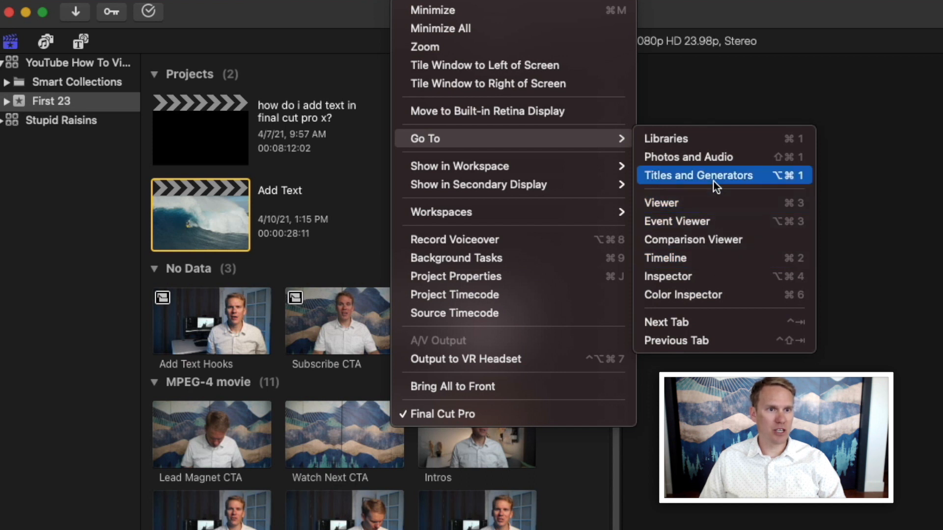
mouse_move(788, 187)
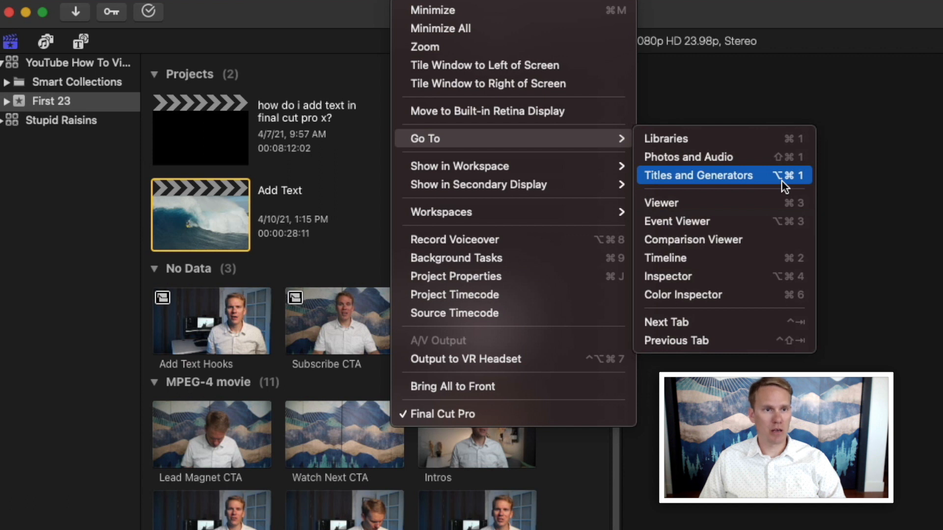
Switch the browser to the Titles and Generators view
left_click(697, 175)
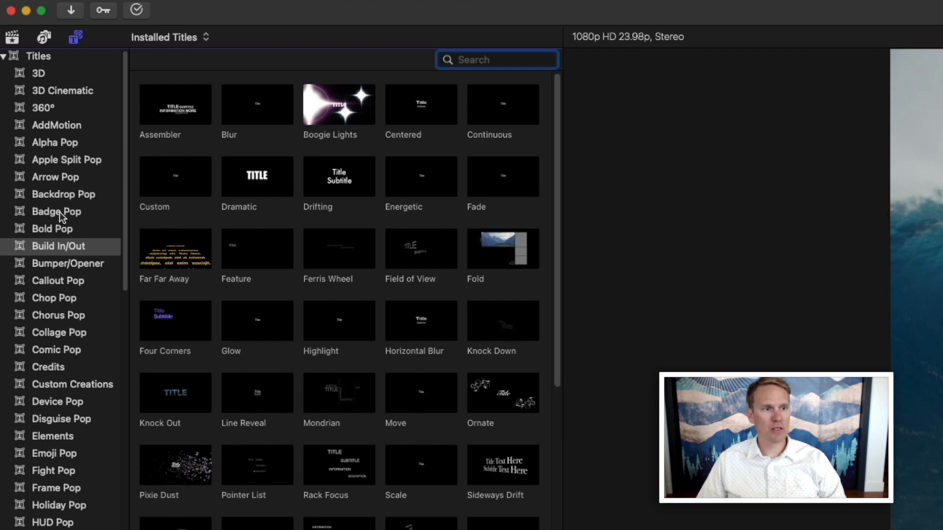
Search the titles for 'drift' to list Drifting, Sideways Drift and Vertical Drift
left_click(497, 59)
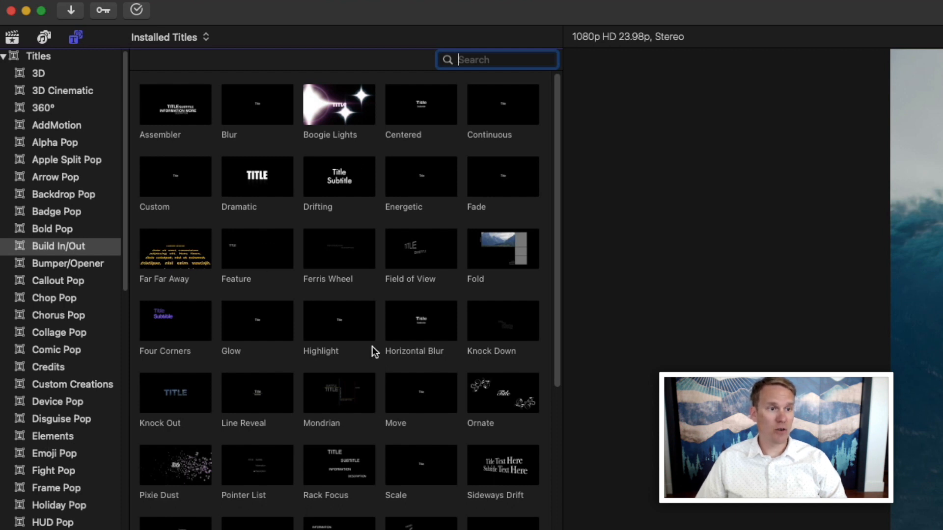
scroll("down", 3)
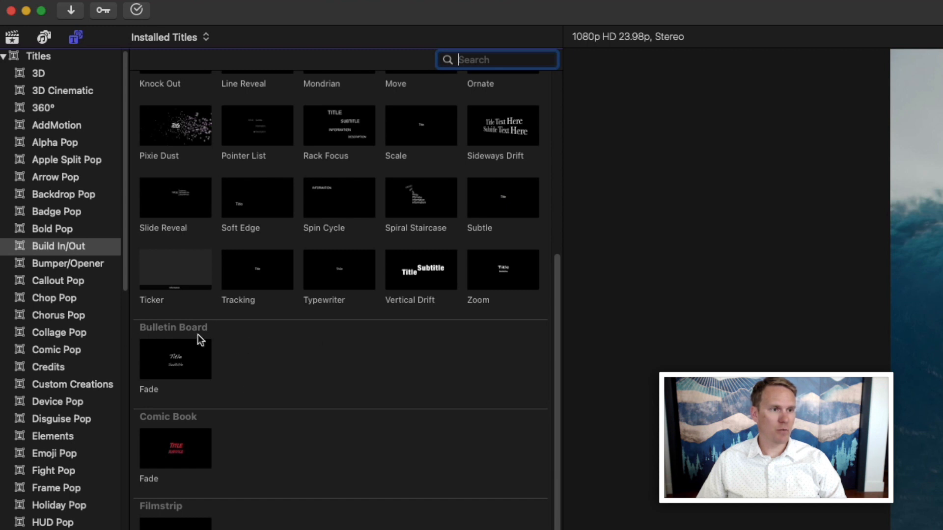
scroll("down", 3)
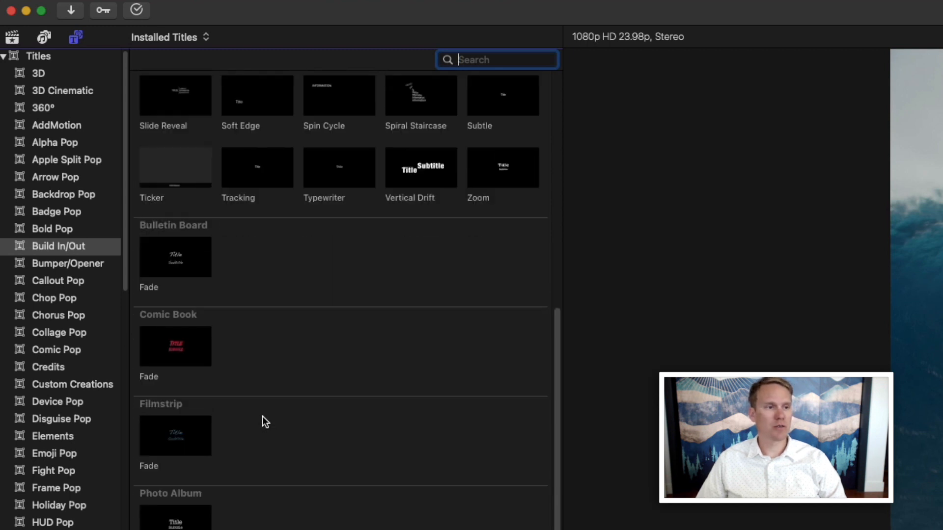
scroll("down", 3)
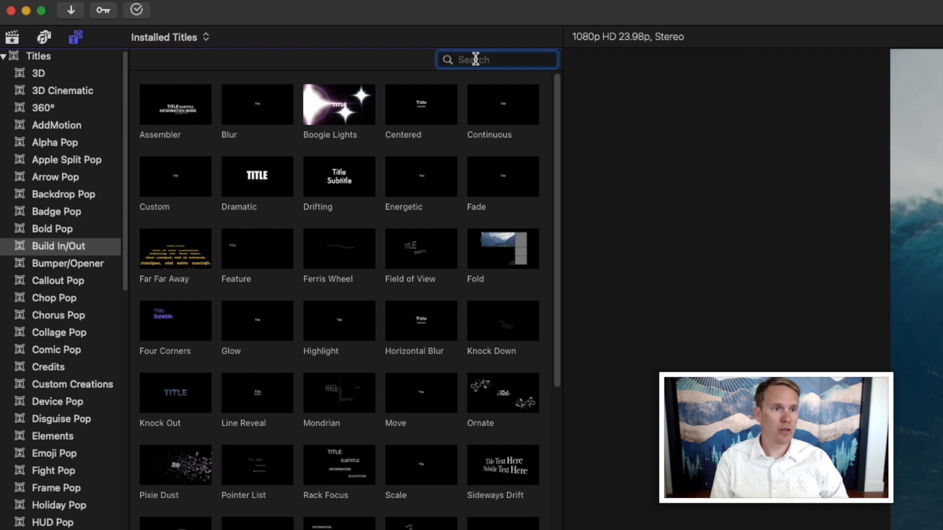
type("Drift")
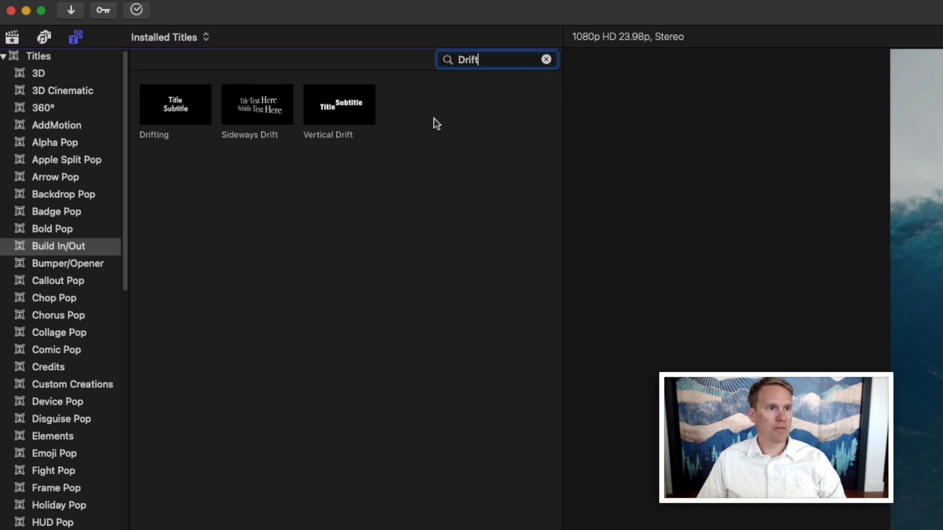
left_click(545, 59)
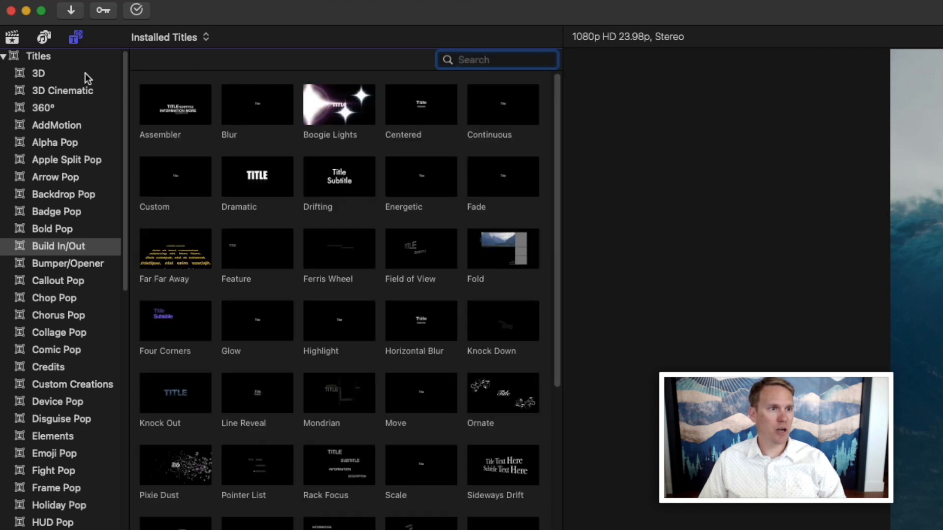
left_click(38, 56)
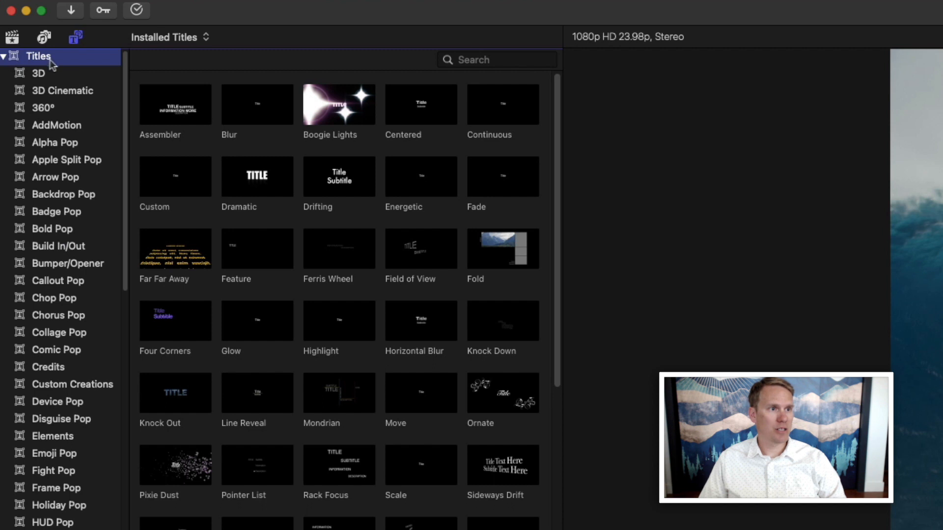
mouse_move(49, 65)
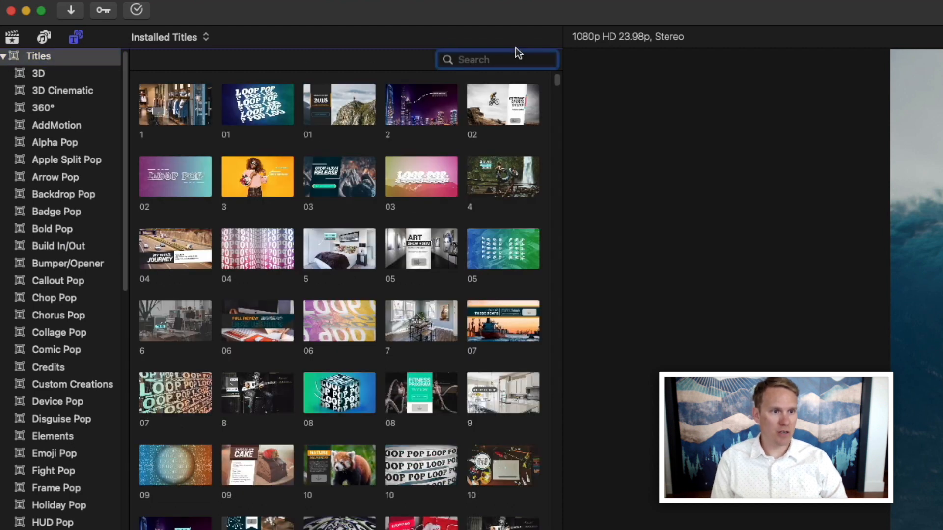
type("drift")
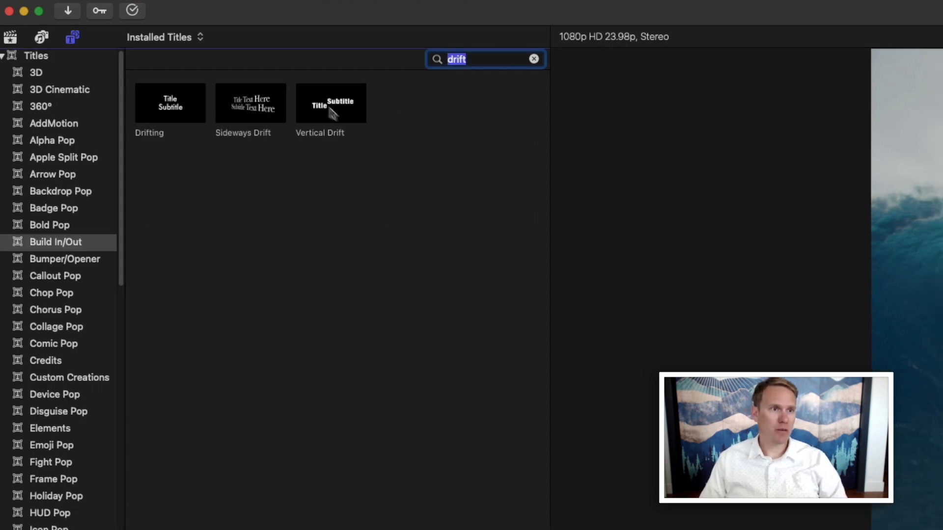
Connect a Vertical Drift title above the surf clip in the timeline
left_click_drag(331, 103, 217, 349)
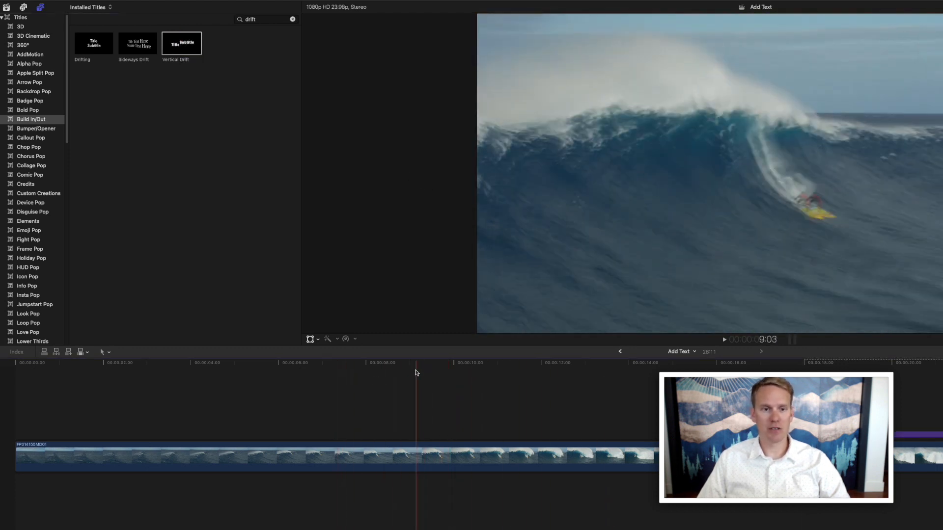
left_click(415, 362)
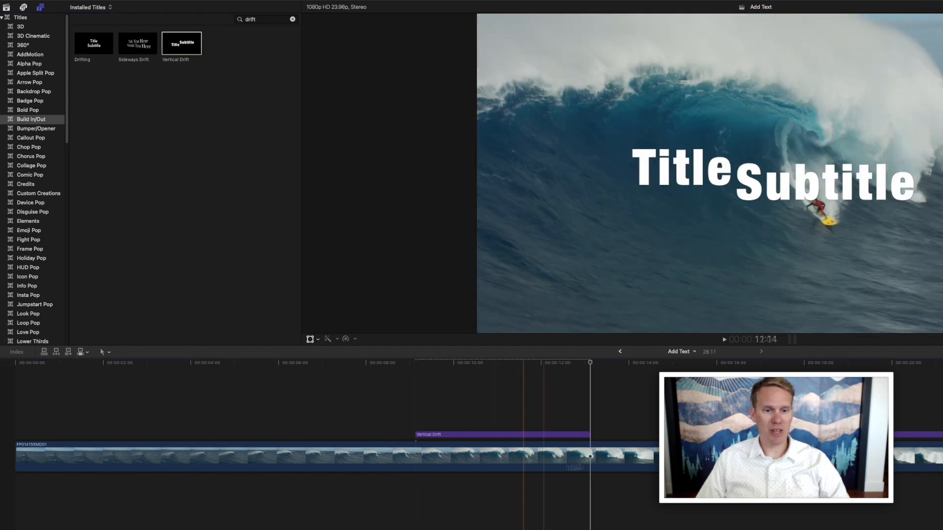
left_click(469, 362)
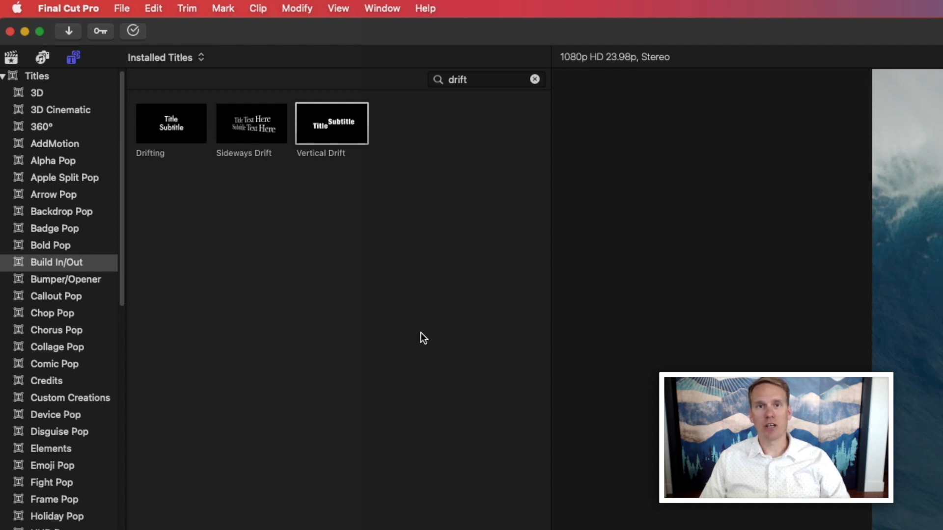
Connect the Vertical Drift title to the primary storyline from the Edit menu, then review it
left_click(153, 8)
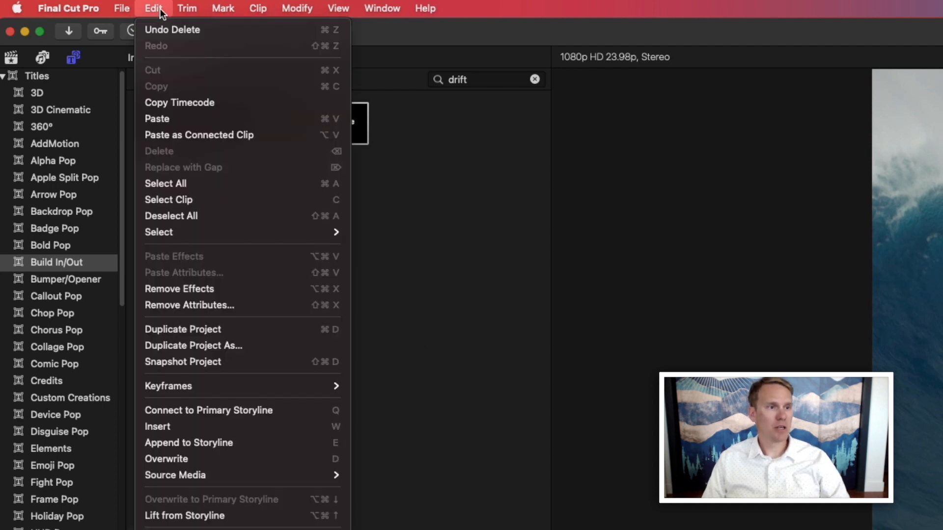
mouse_move(214, 414)
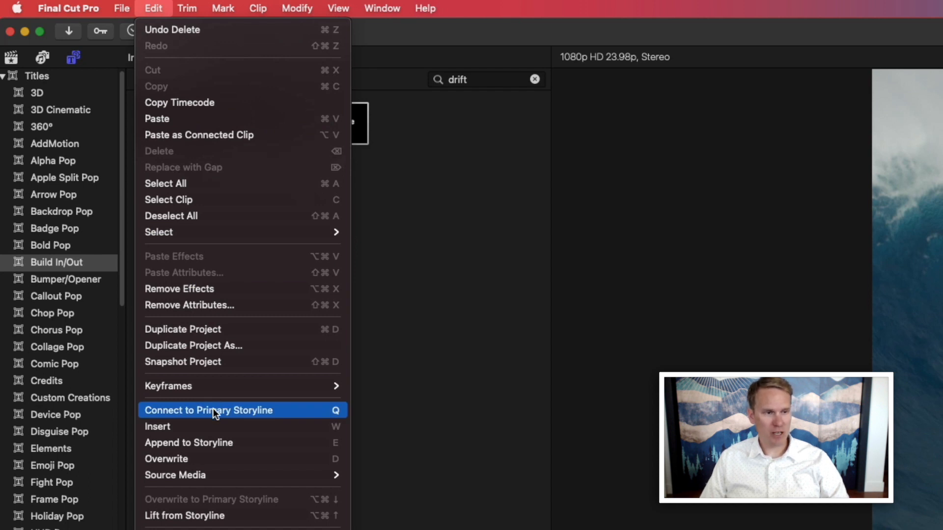
left_click(208, 410)
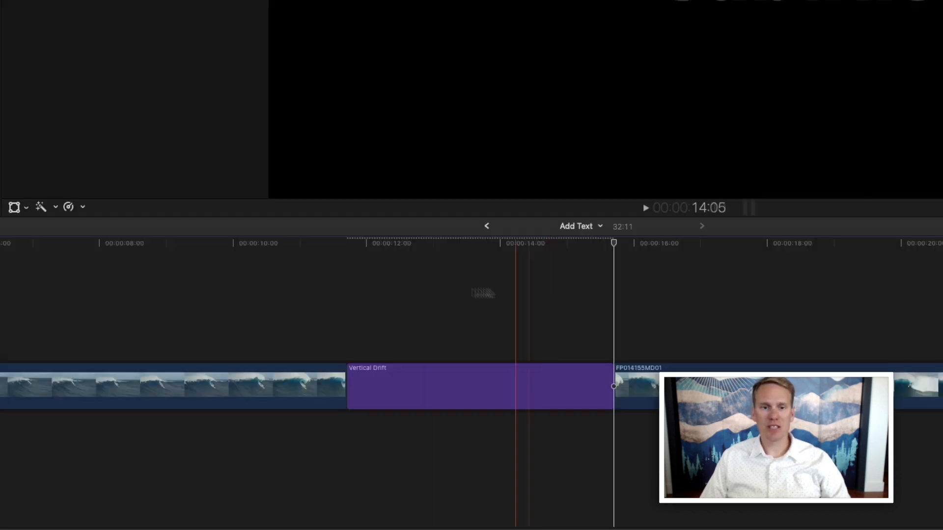
left_click(387, 243)
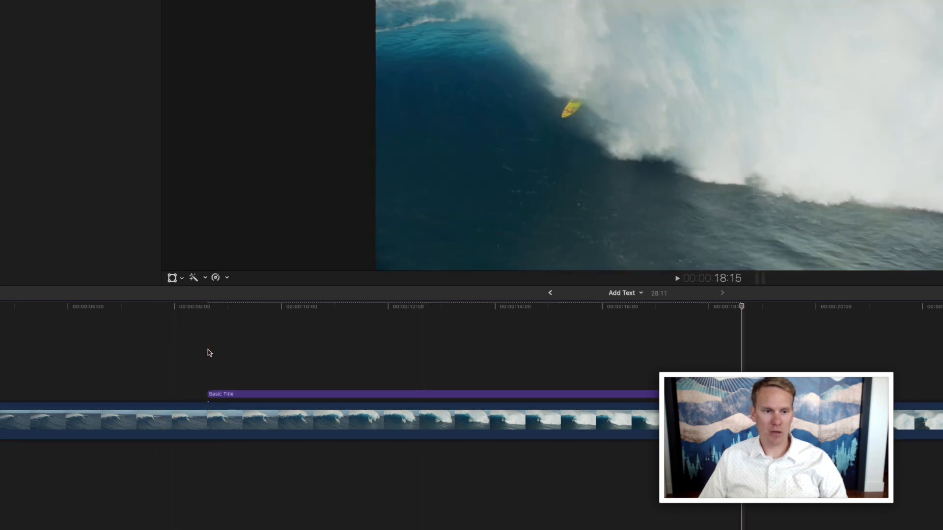
Check the Vertical Drift title's right-click options and reset the 'drift' title search
left_click(292, 306)
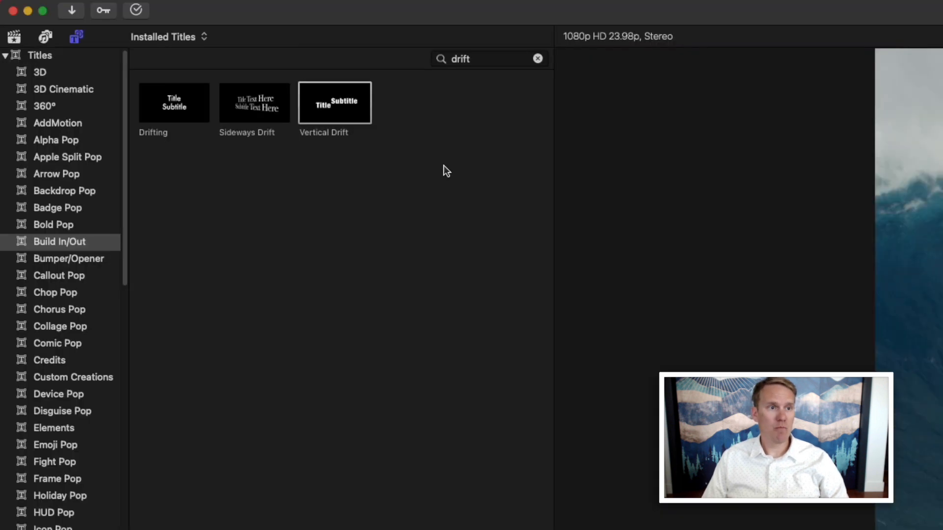
right_click(334, 102)
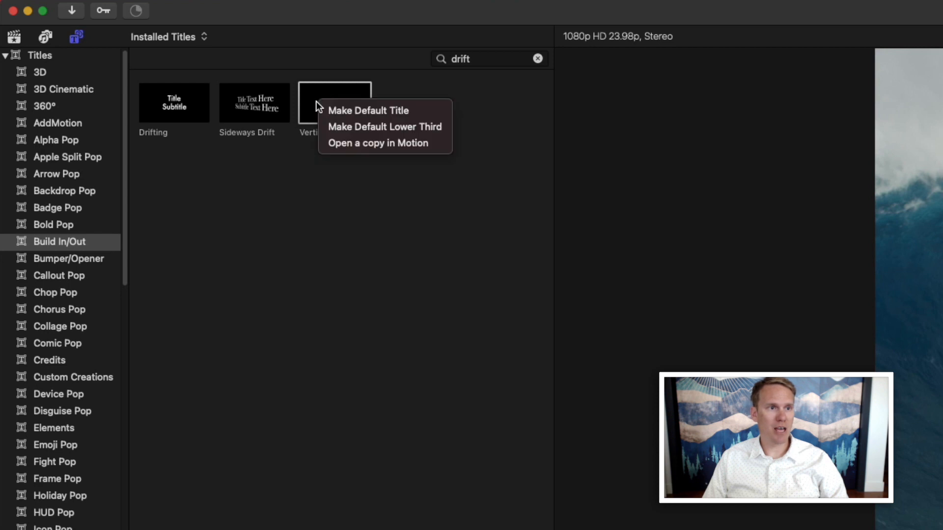
mouse_move(385, 110)
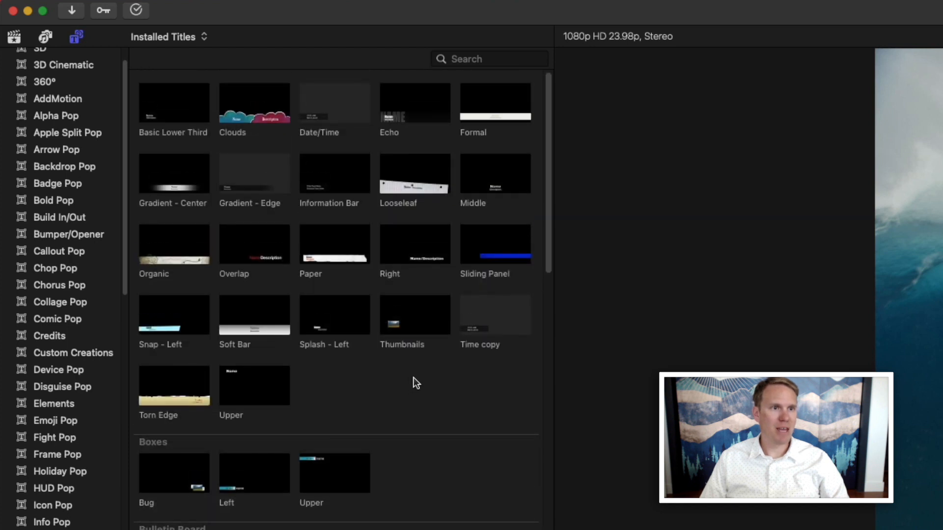
mouse_move(406, 170)
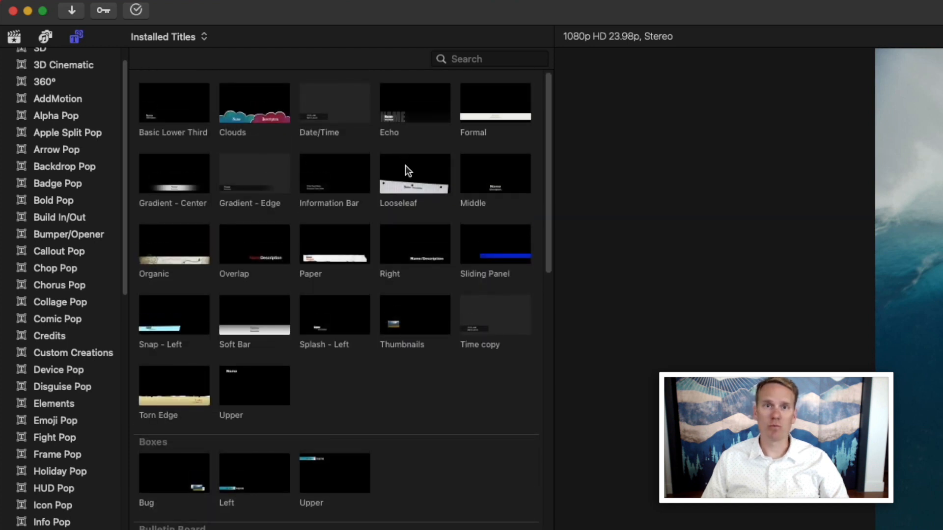
right_click(414, 173)
type("Dylan")
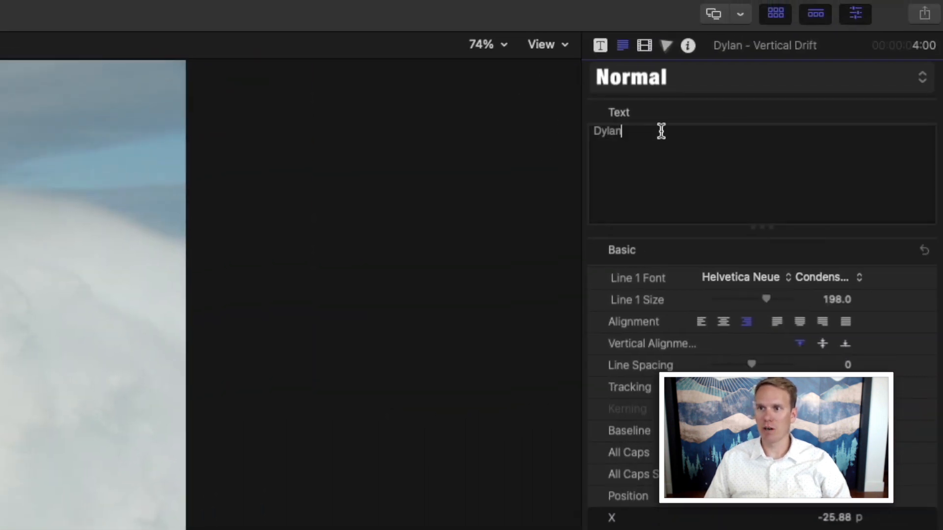
Replace the title's first placeholder word with 'Best' so it reads Best Surfer
double_click(607, 131)
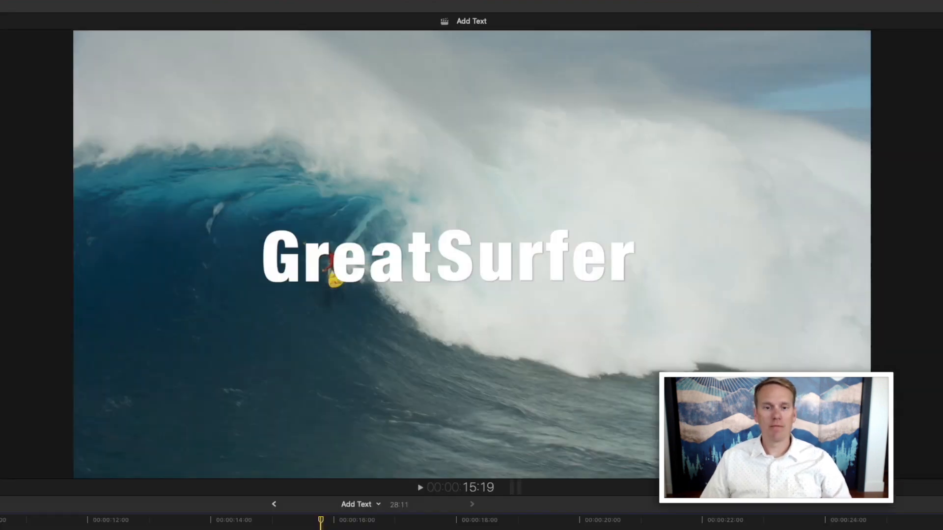
left_click(345, 259)
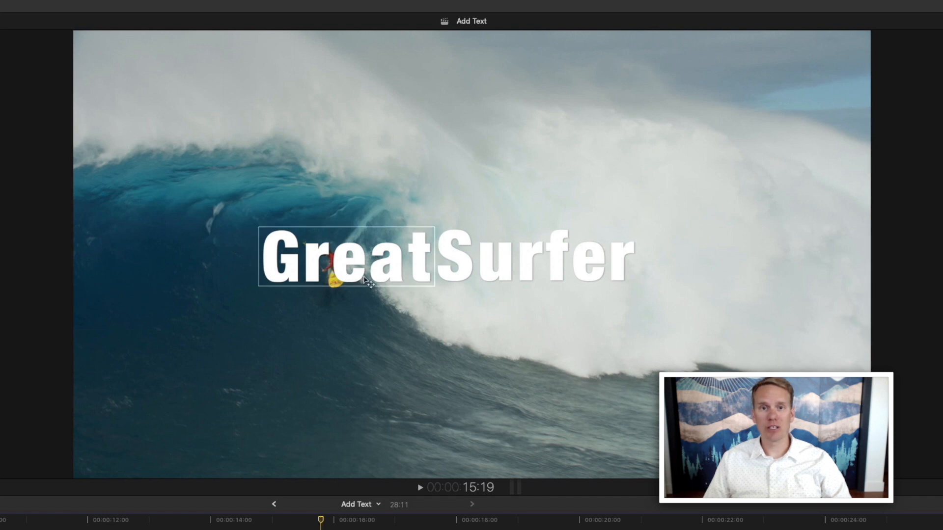
double_click(346, 259)
type("Best")
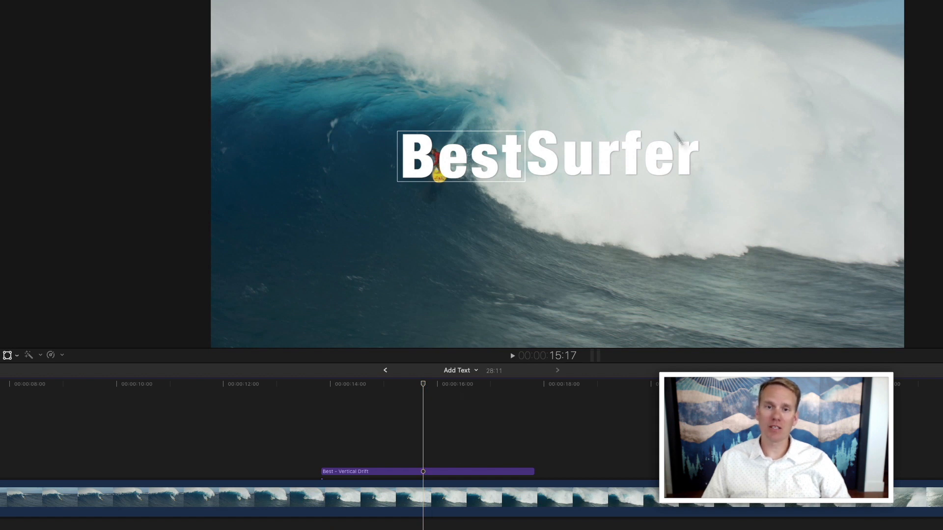
Show the Text Inspector for the title's 'Best' line
left_click(680, 37)
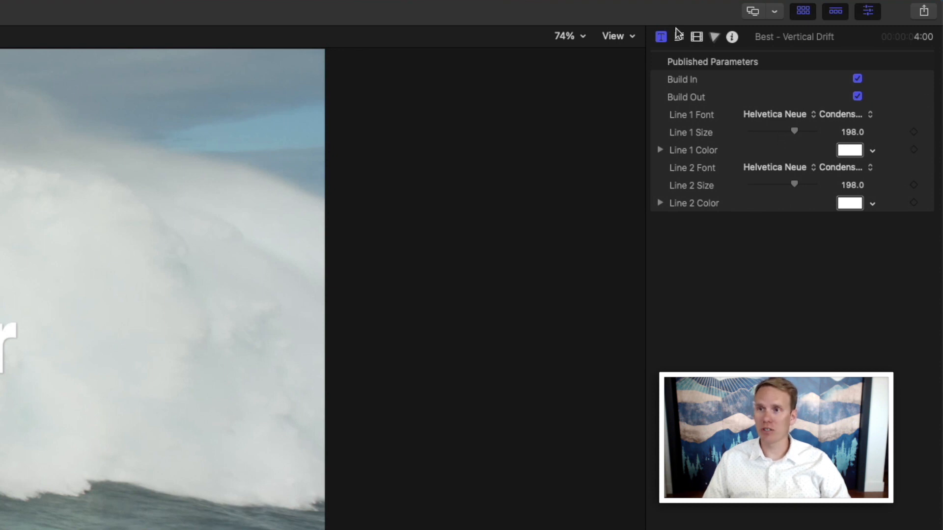
mouse_move(678, 37)
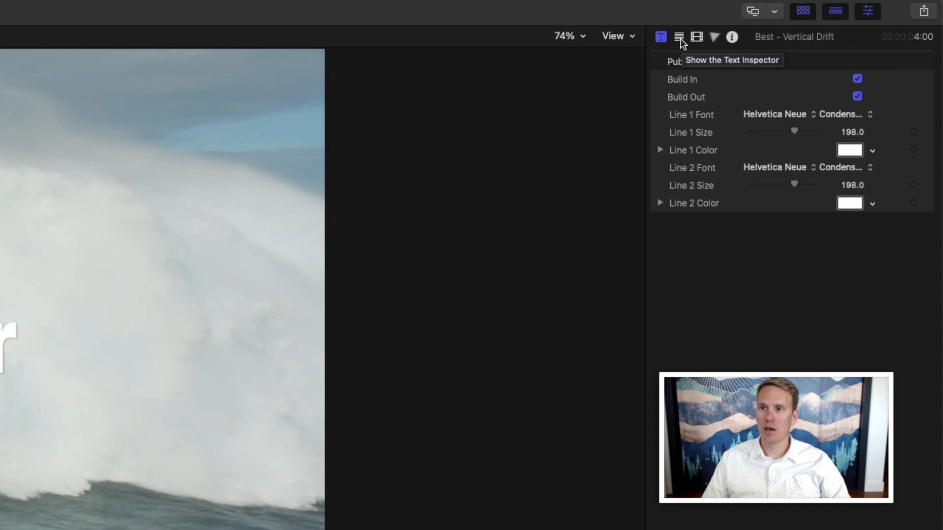
left_click(679, 37)
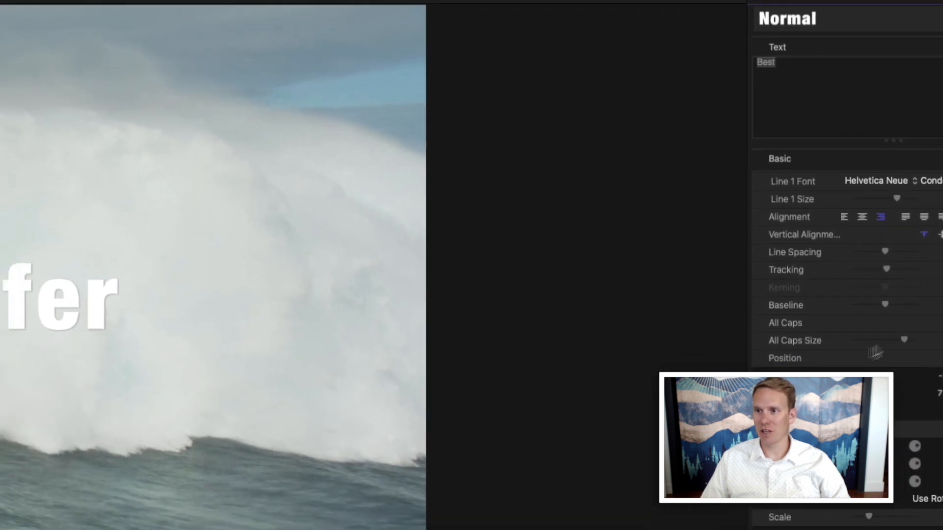
Set BEST in bold High Tide at size 281
left_click(876, 181)
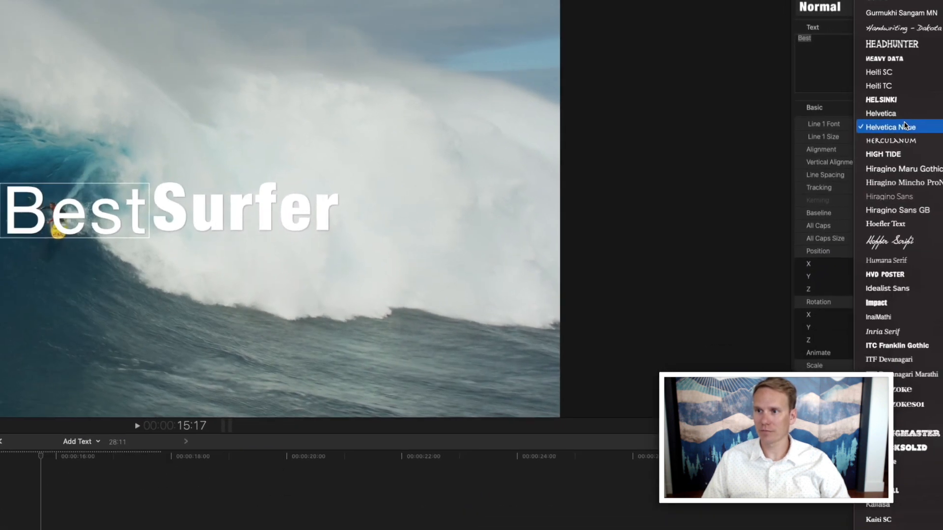
left_click(883, 154)
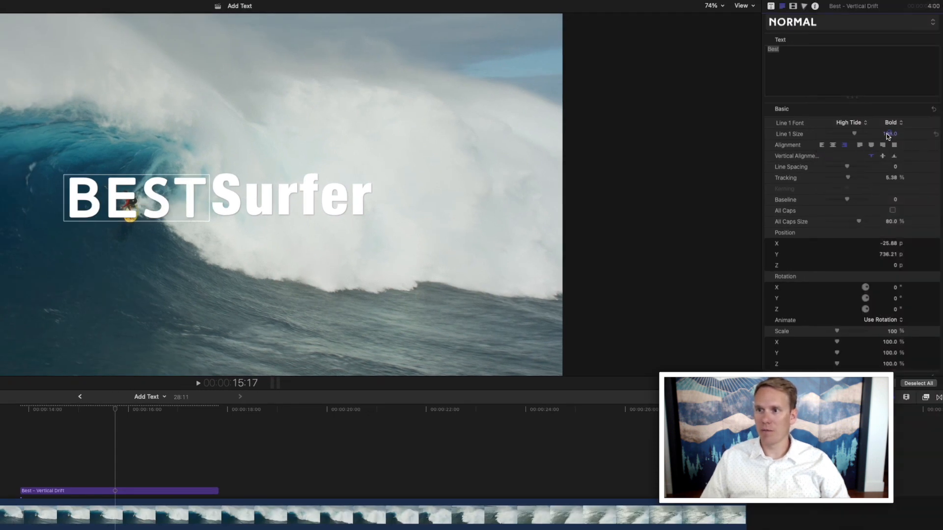
left_click_drag(854, 134, 865, 133)
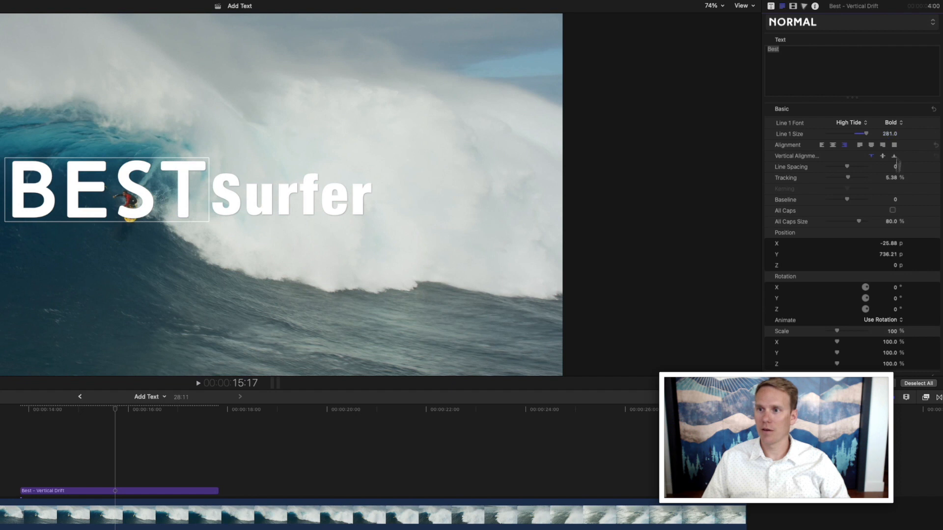
Colour BEST teal, lower its opacity to about 41%, and add slight blur
scroll("down", 3)
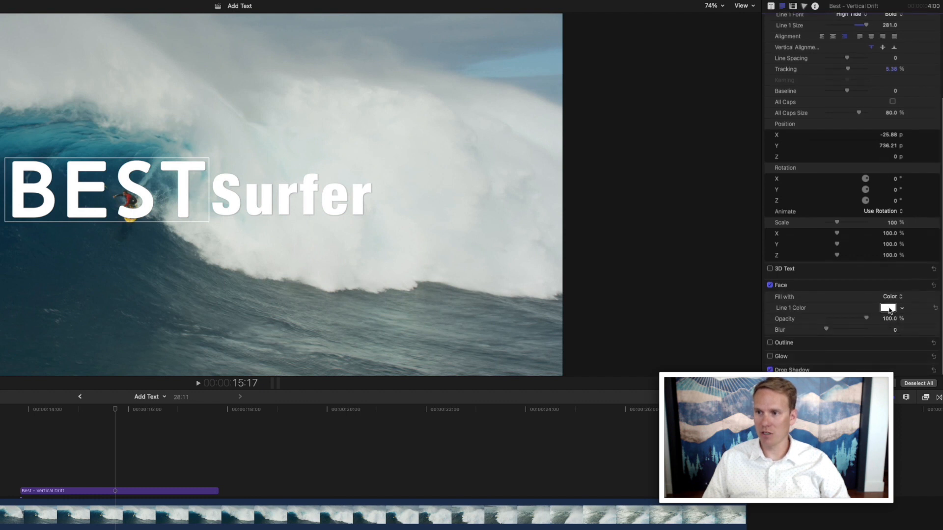
left_click(888, 308)
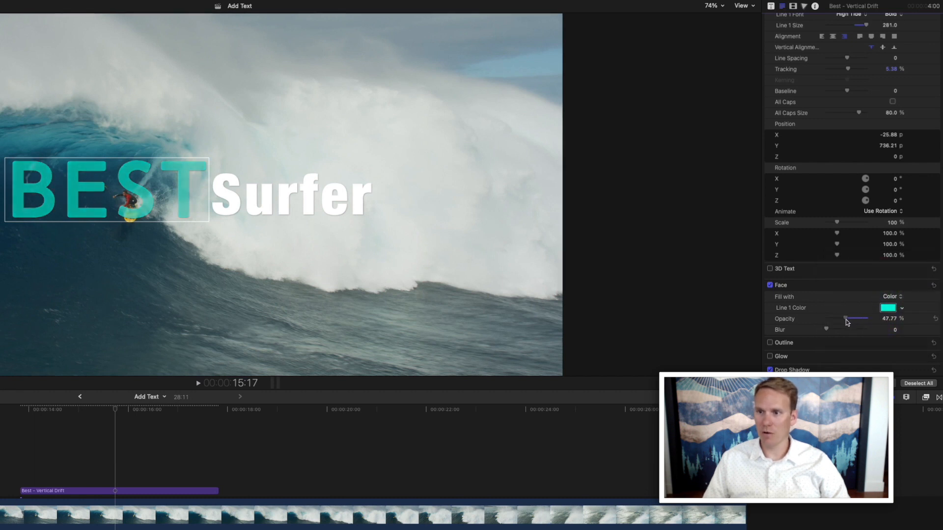
left_click_drag(857, 319, 842, 318)
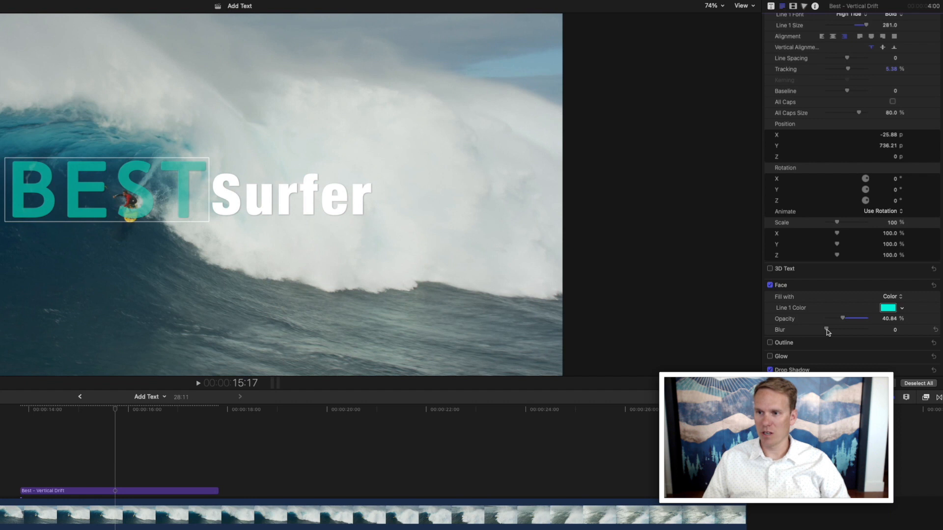
left_click_drag(826, 330, 841, 329)
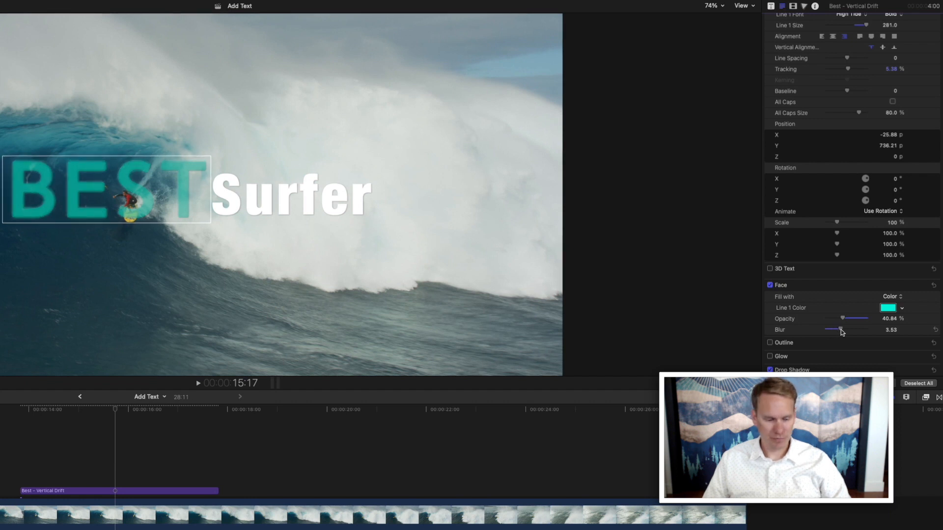
left_click_drag(842, 330, 824, 330)
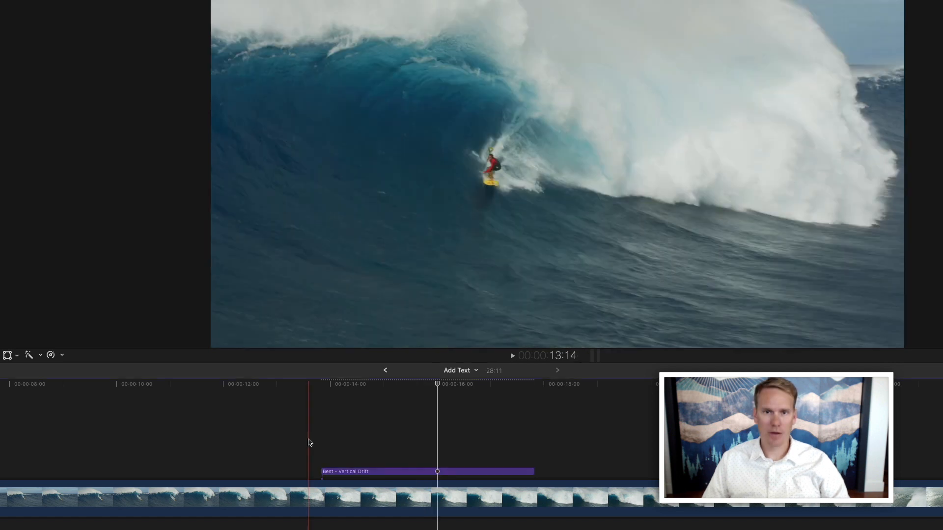
Trim the Best - Vertical Drift title clip's end to about 2:11
left_click(512, 356)
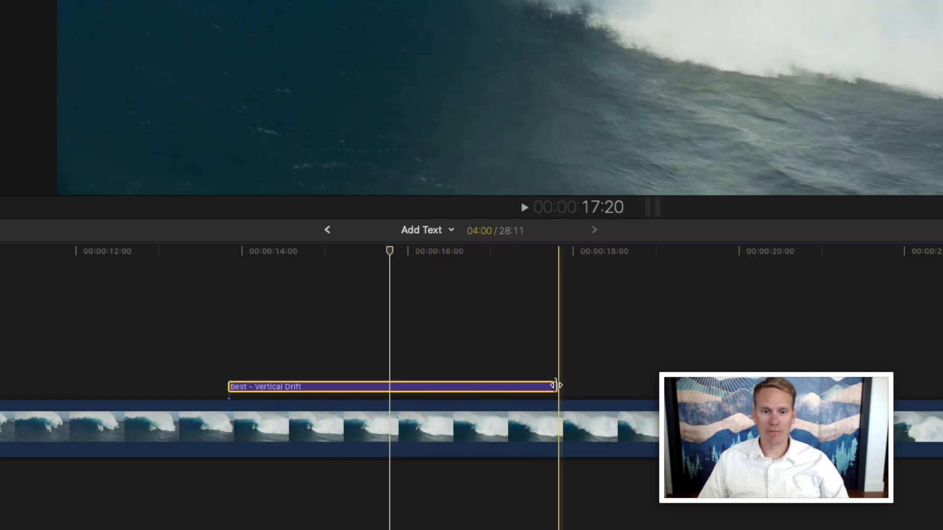
left_click_drag(554, 387, 632, 387)
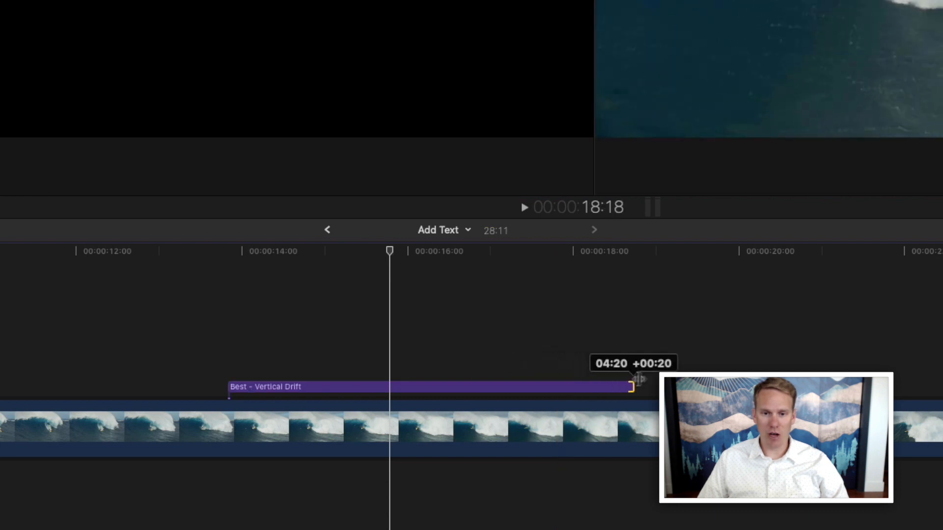
left_click_drag(632, 387, 430, 386)
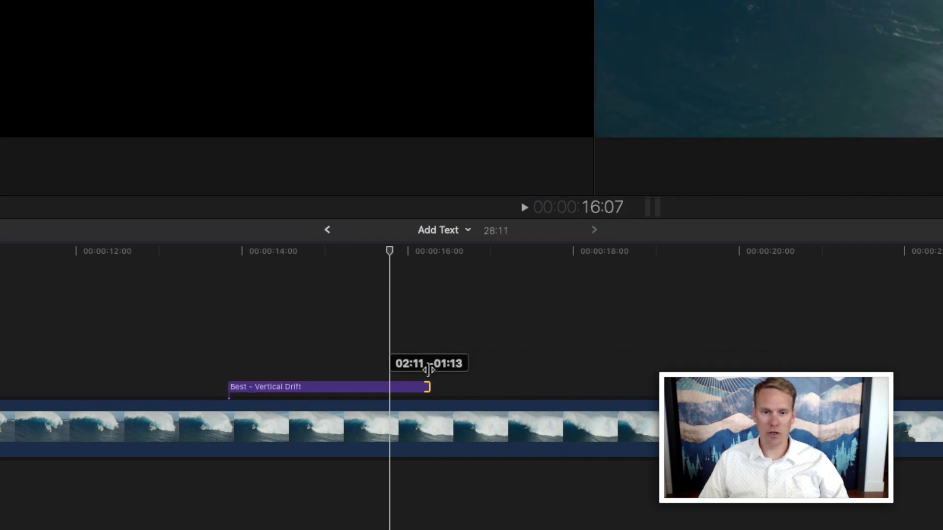